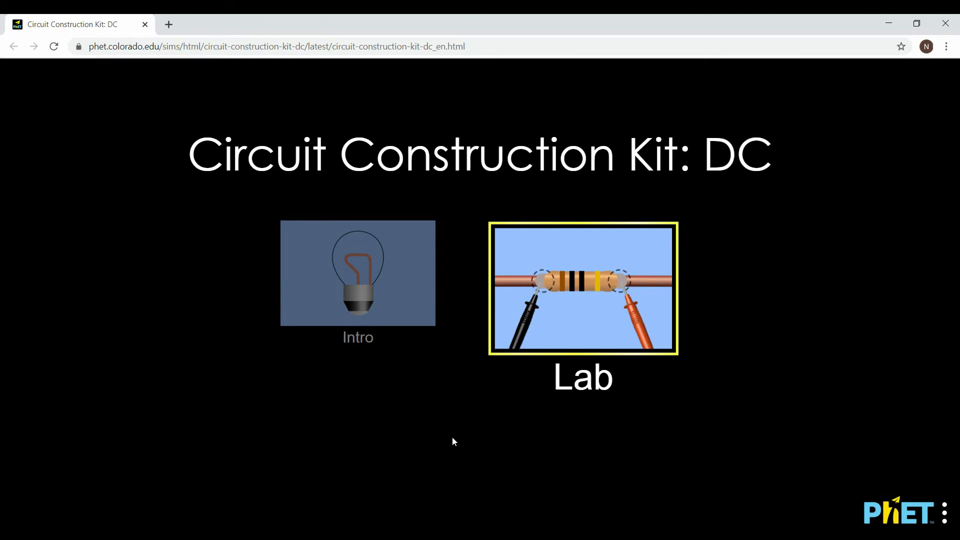
pyautogui.moveTo(495, 407)
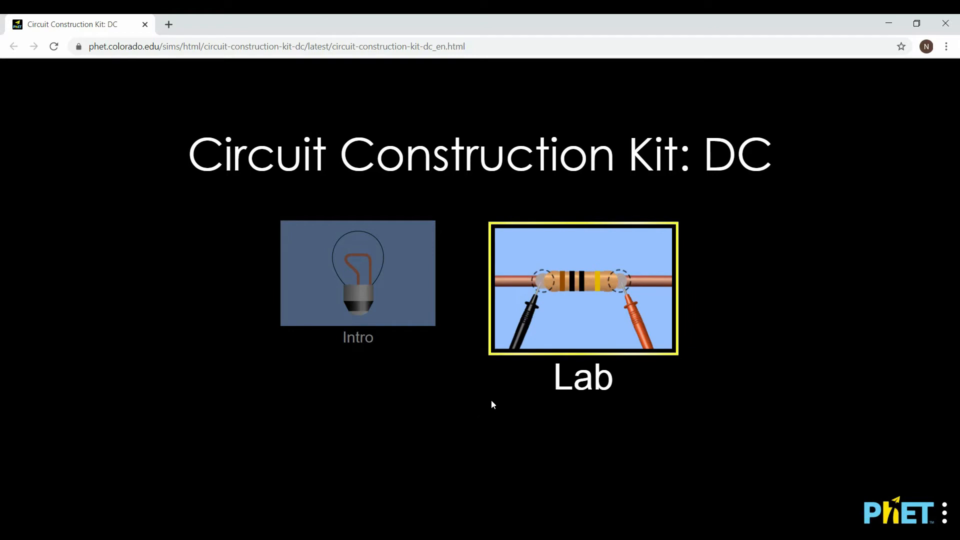
pyautogui.moveTo(714, 512)
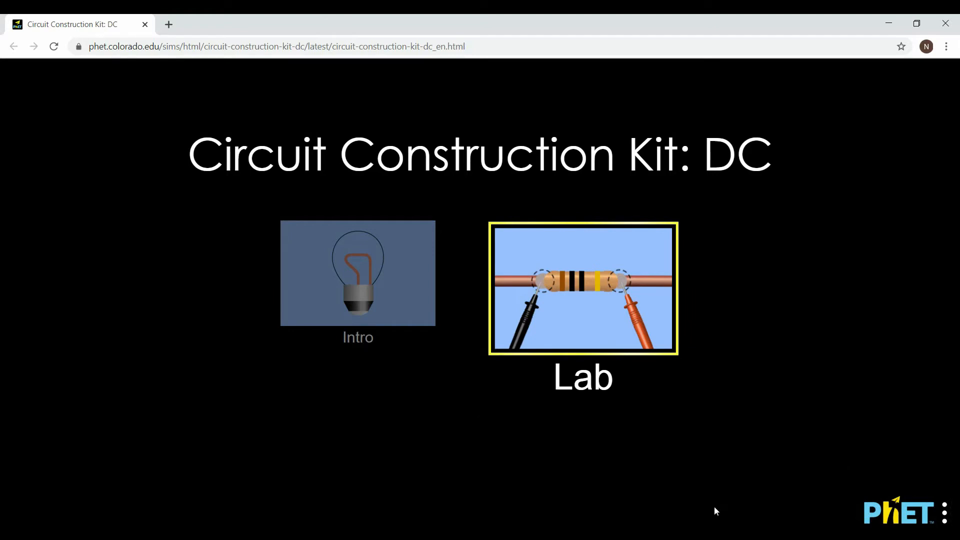
pyautogui.moveTo(580, 323)
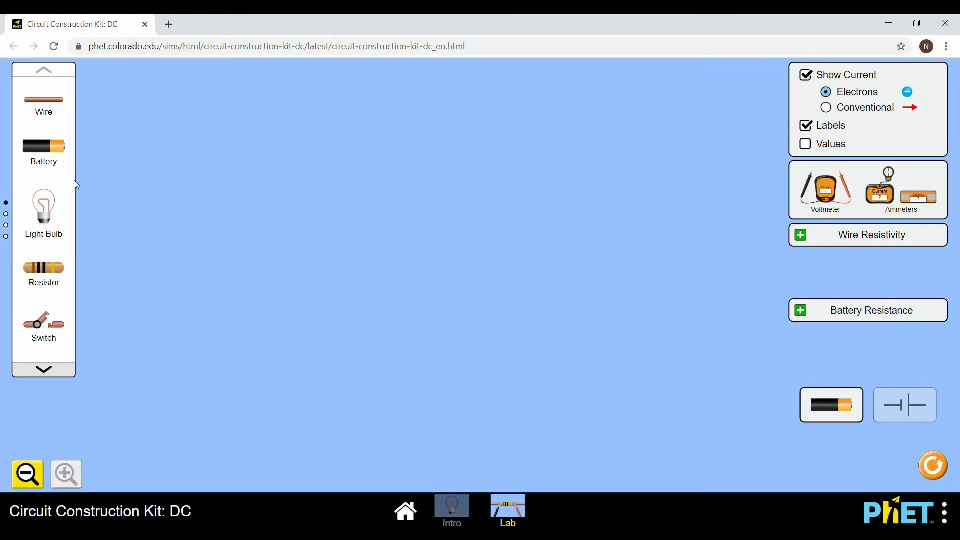
# - Place a battery and wire it to a light bulb in a closed loop so the bulb lights
pyautogui.moveTo(43, 211); pyautogui.dragTo(409, 331)
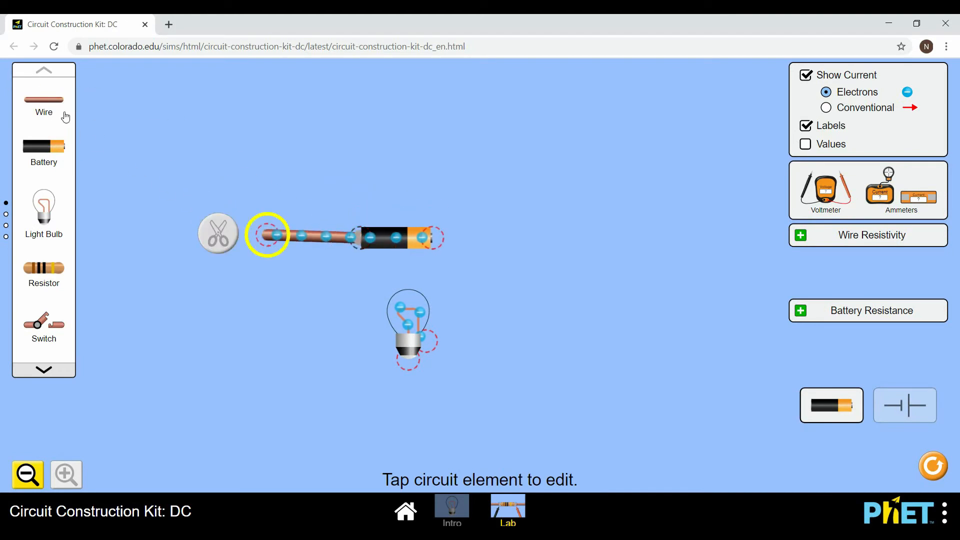
pyautogui.moveTo(266, 236); pyautogui.dragTo(236, 321)
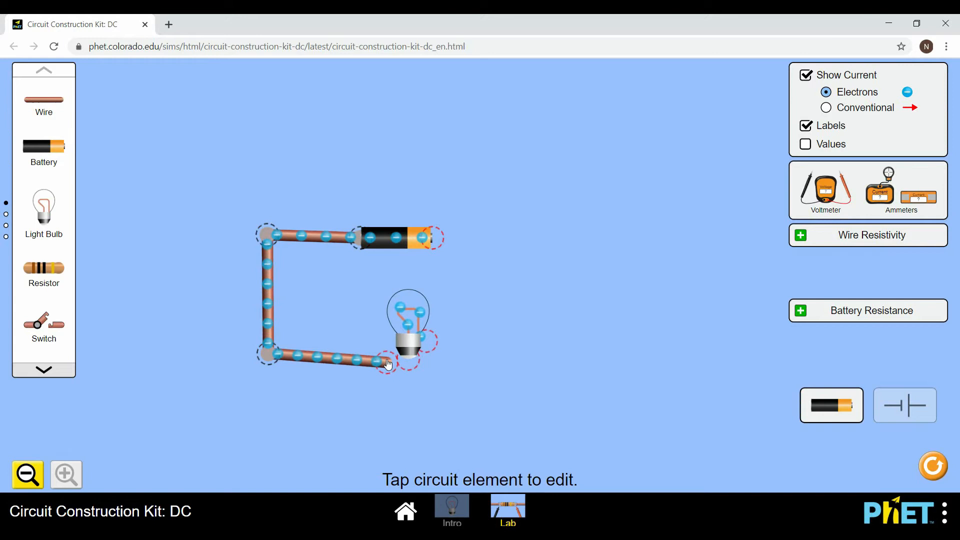
pyautogui.moveTo(386, 362); pyautogui.dragTo(505, 197)
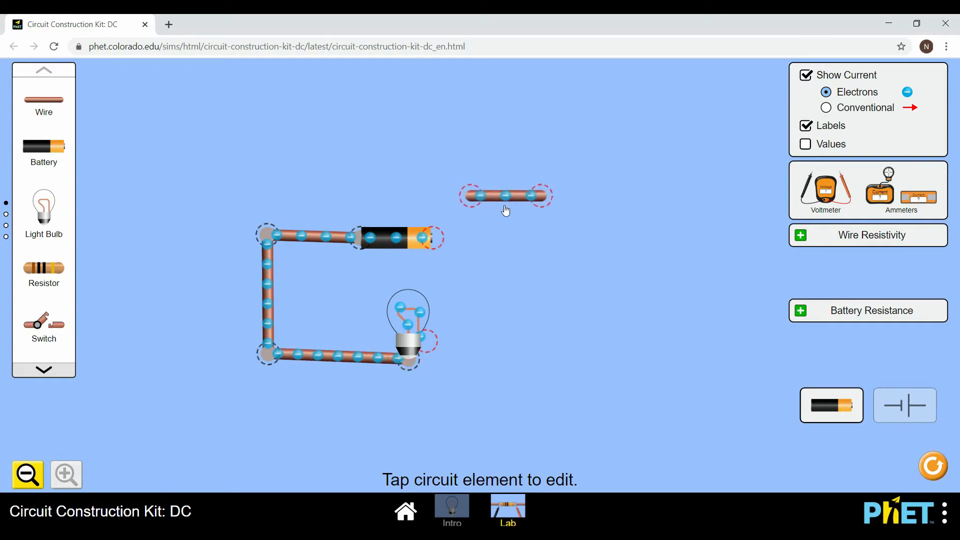
pyautogui.moveTo(507, 197); pyautogui.dragTo(478, 239)
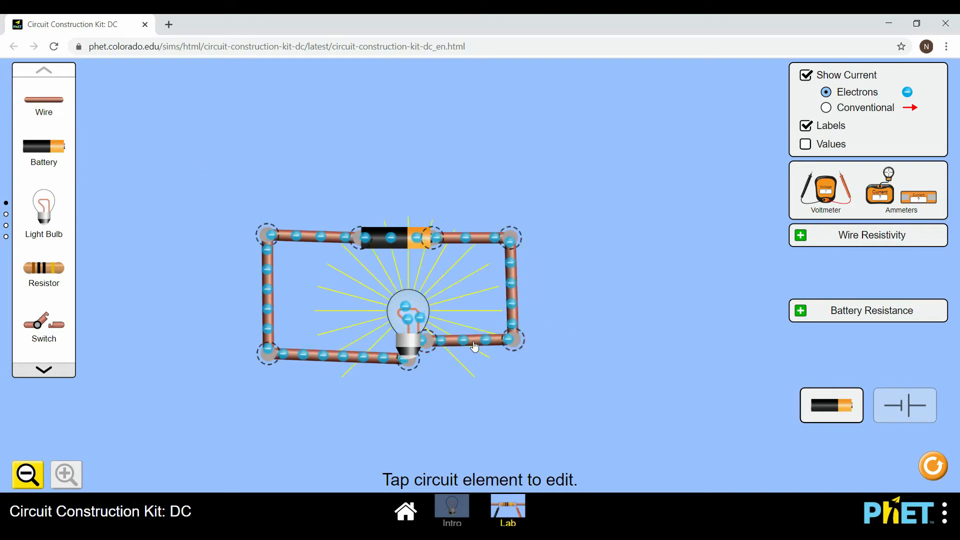
pyautogui.moveTo(628, 262)
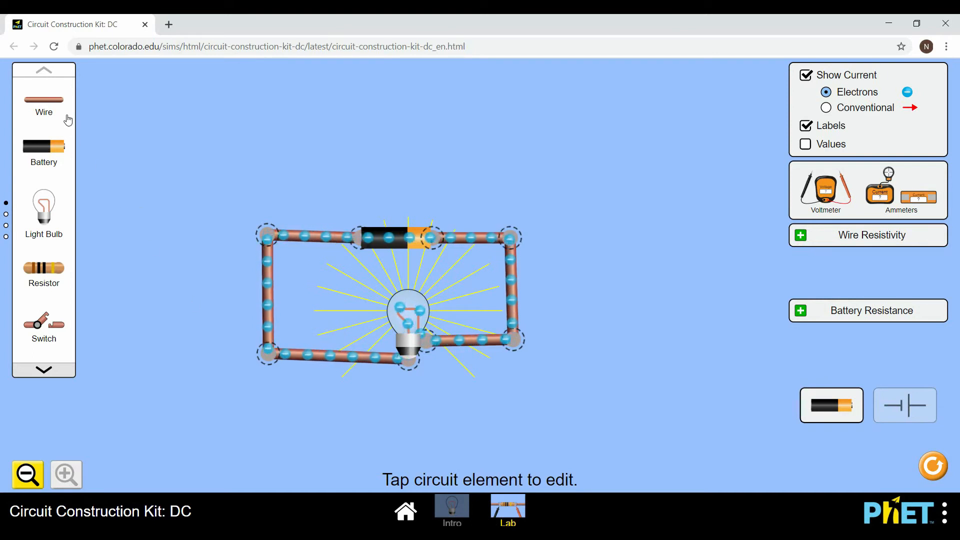
# - Wire a second bulb branch across the battery so the added bulbs glow in parallel
pyautogui.moveTo(266, 352); pyautogui.dragTo(197, 358)
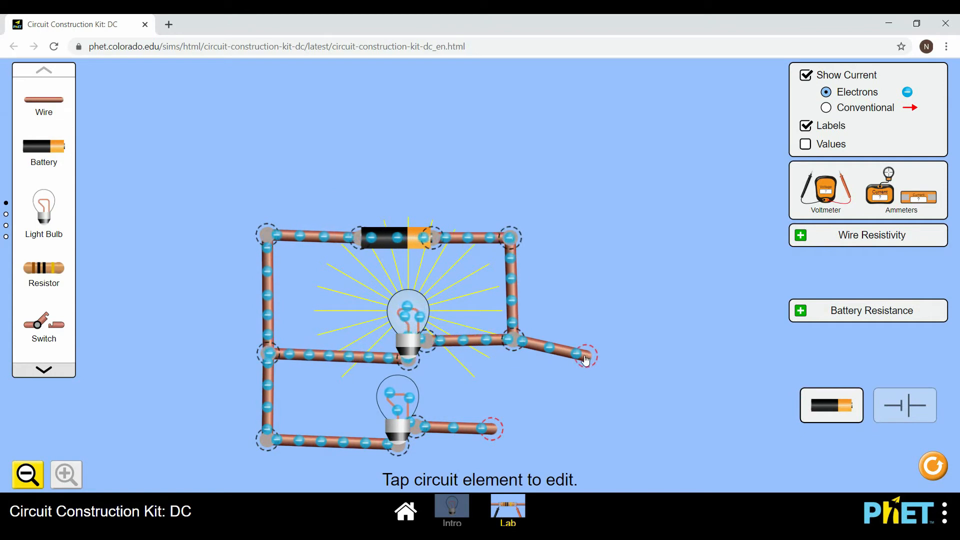
pyautogui.moveTo(586, 358); pyautogui.dragTo(517, 426)
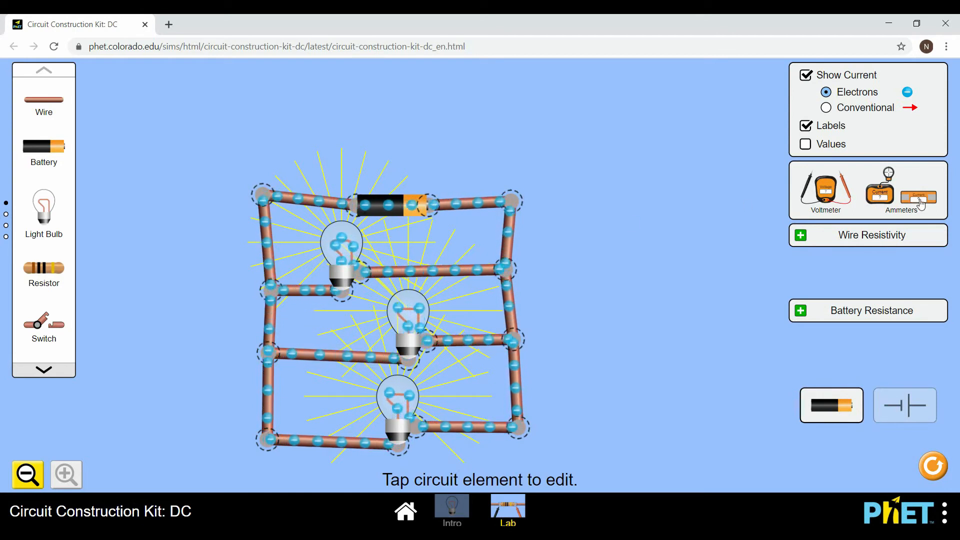
# - Insert ammeters showing 2.70 A at the battery and 0.90 A in a bulb branch
pyautogui.click(306, 204)
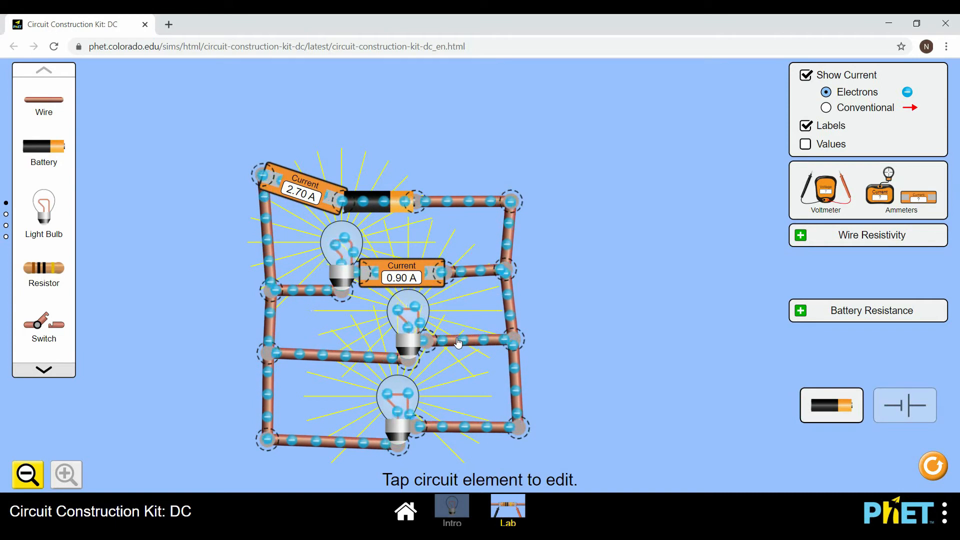
pyautogui.click(336, 356)
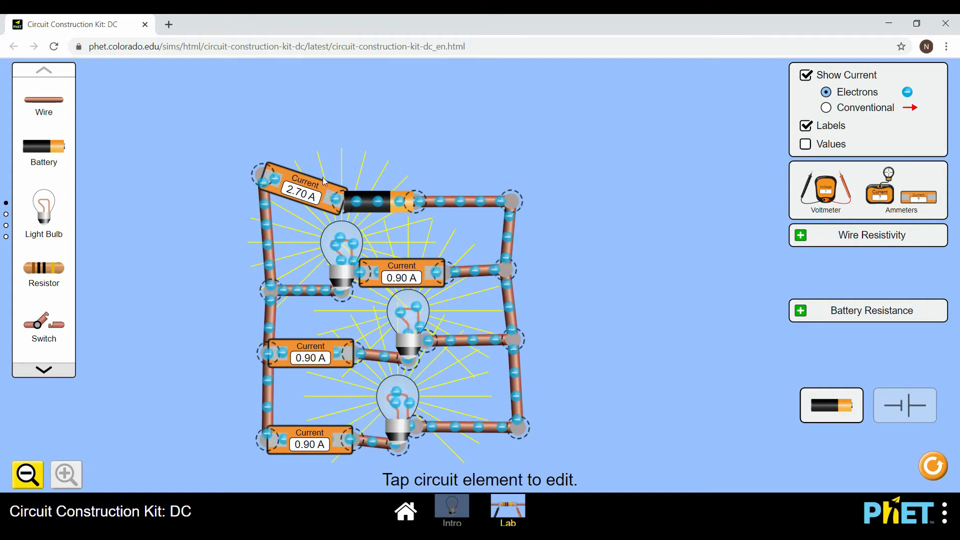
pyautogui.moveTo(296, 232)
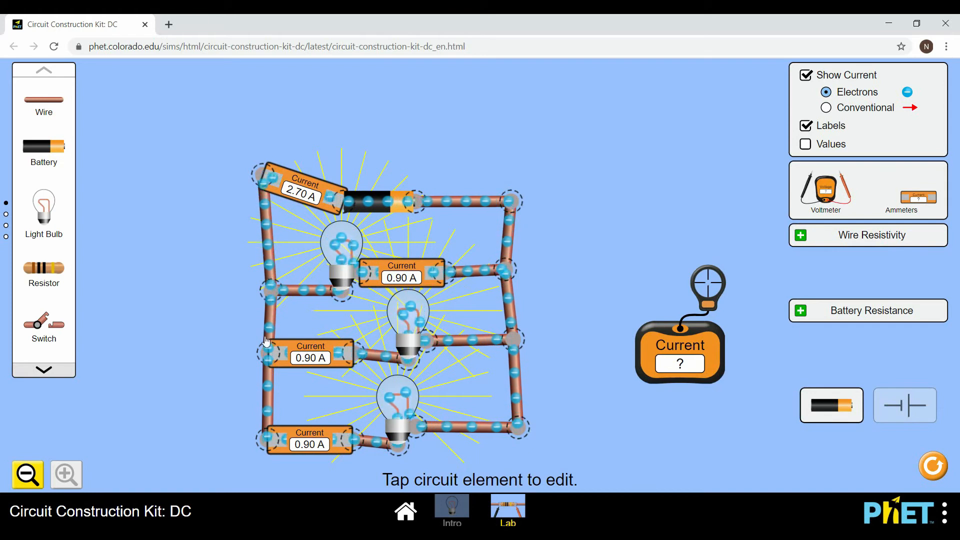
pyautogui.moveTo(308, 238)
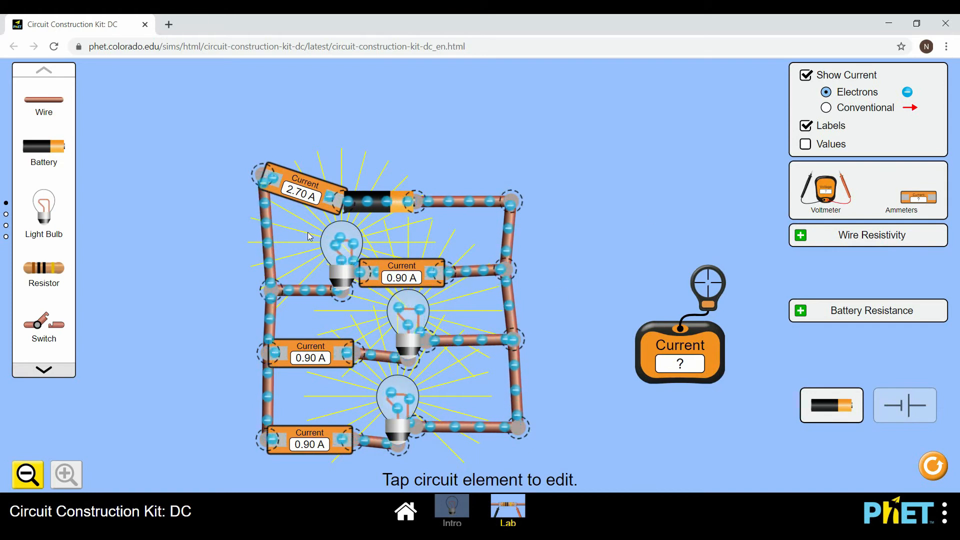
pyautogui.moveTo(282, 300)
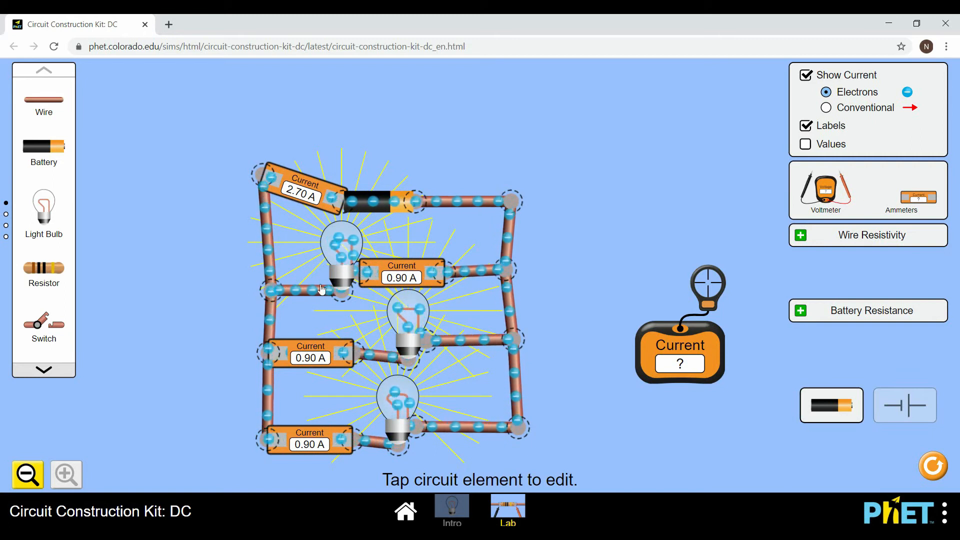
# - Move the spare non-contact current meter aside, away from the circuit
pyautogui.moveTo(708, 282); pyautogui.dragTo(401, 324)
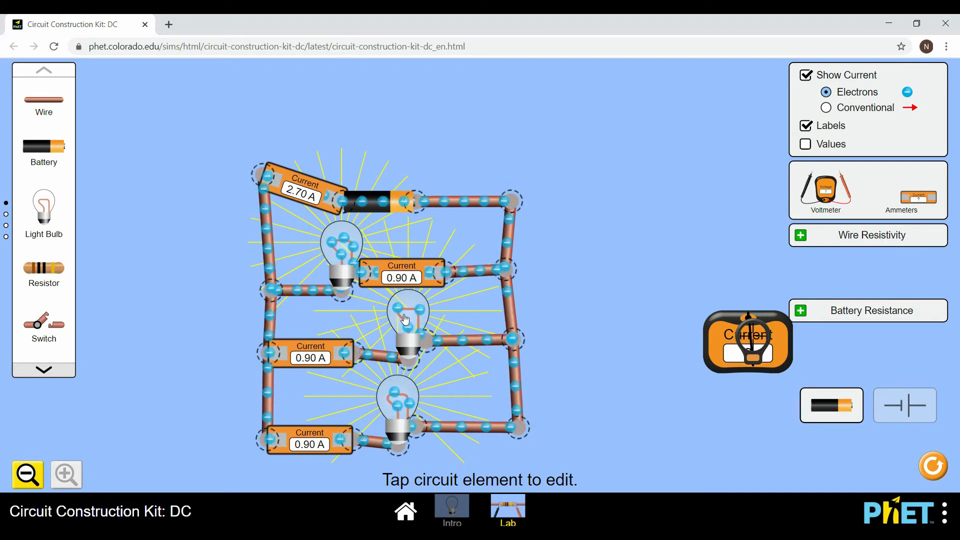
# - Lower the middle bulb's resistance so its branch current returns to 0.90 A
pyautogui.click(406, 318)
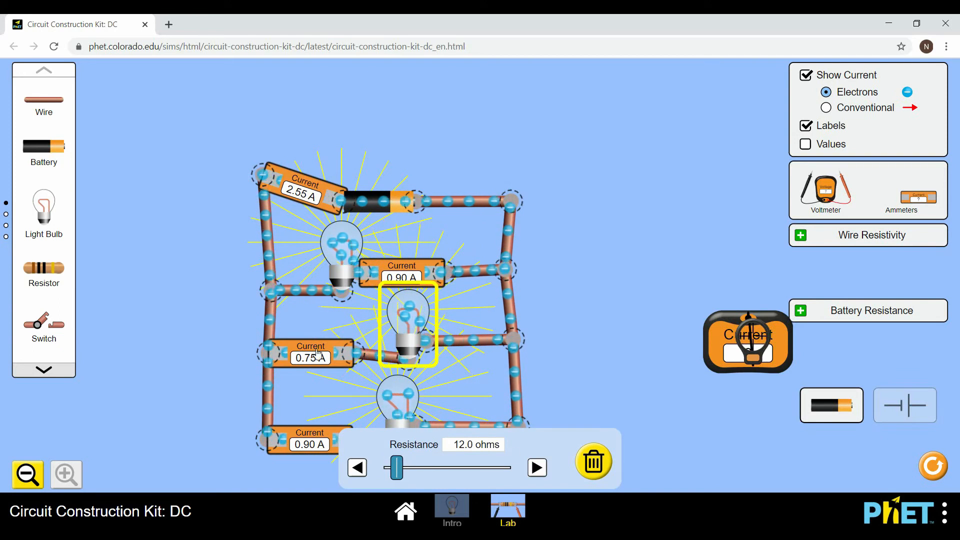
pyautogui.click(357, 468)
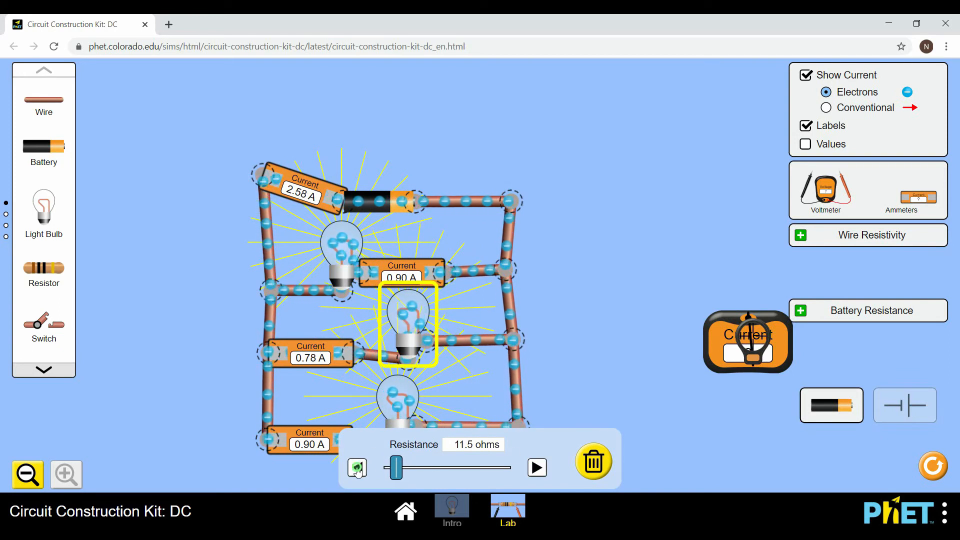
pyautogui.click(358, 468)
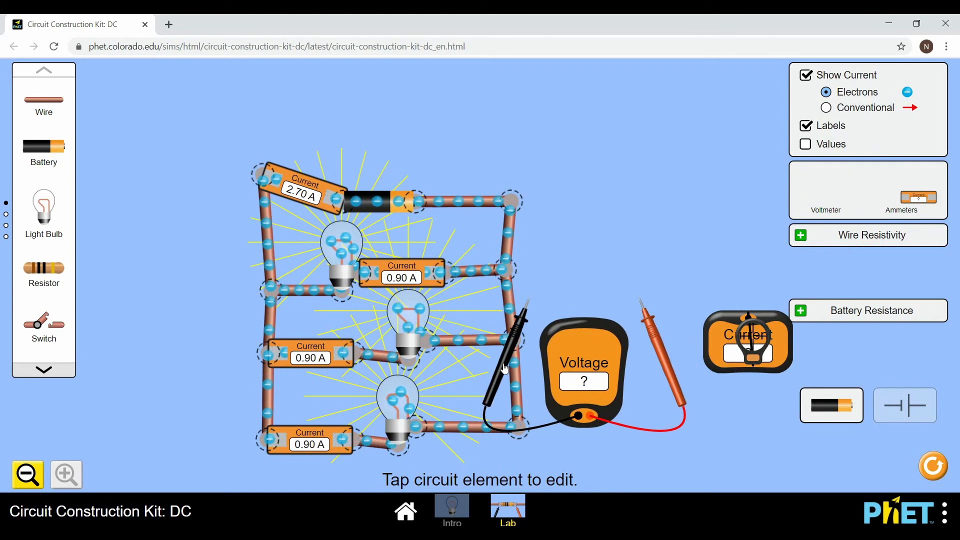
# - Touch the black and red probes to the battery's two ends so the voltmeter reads 9.00 V
pyautogui.moveTo(502, 367); pyautogui.dragTo(276, 269)
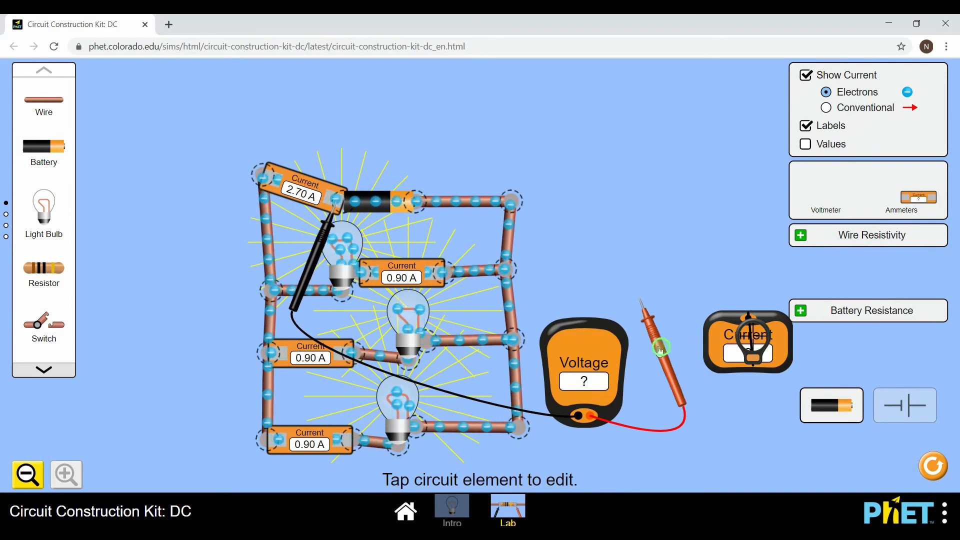
pyautogui.moveTo(658, 346); pyautogui.dragTo(441, 263)
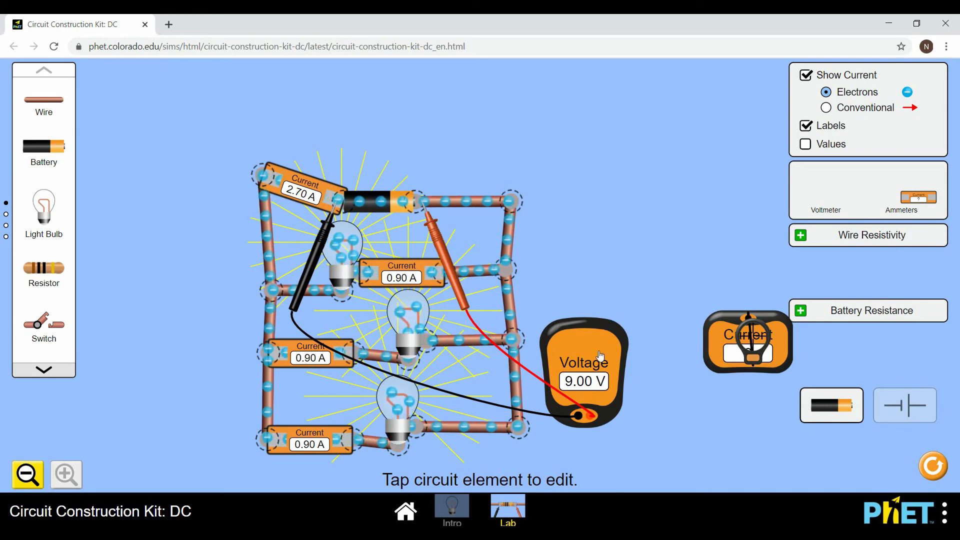
pyautogui.moveTo(658, 405)
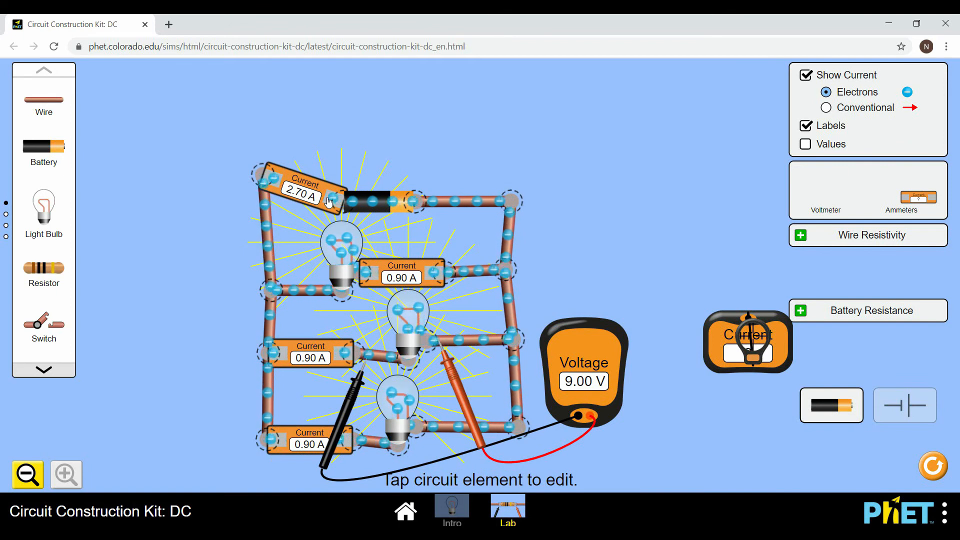
pyautogui.moveTo(344, 278)
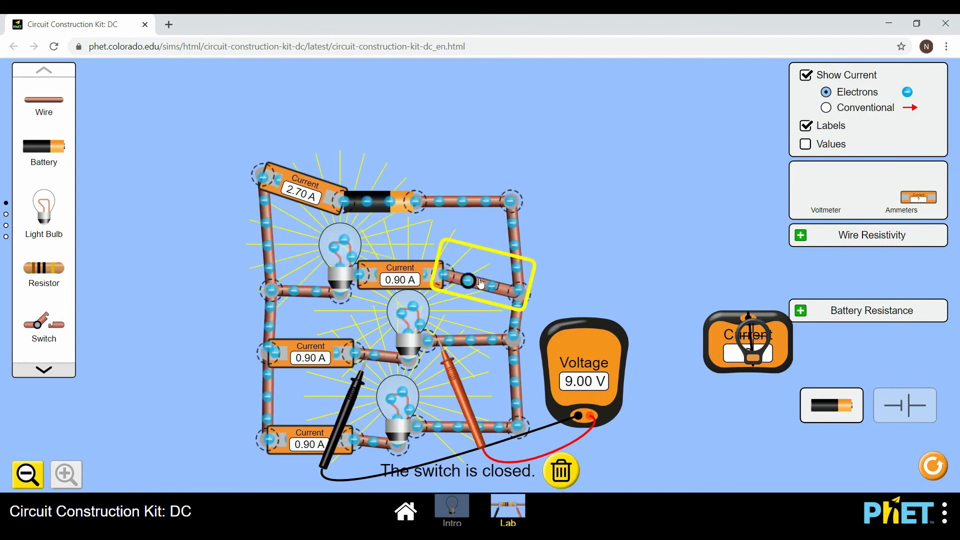
# - Open the top-branch switch to turn its bulb off, then close it to relight it
pyautogui.click(466, 284)
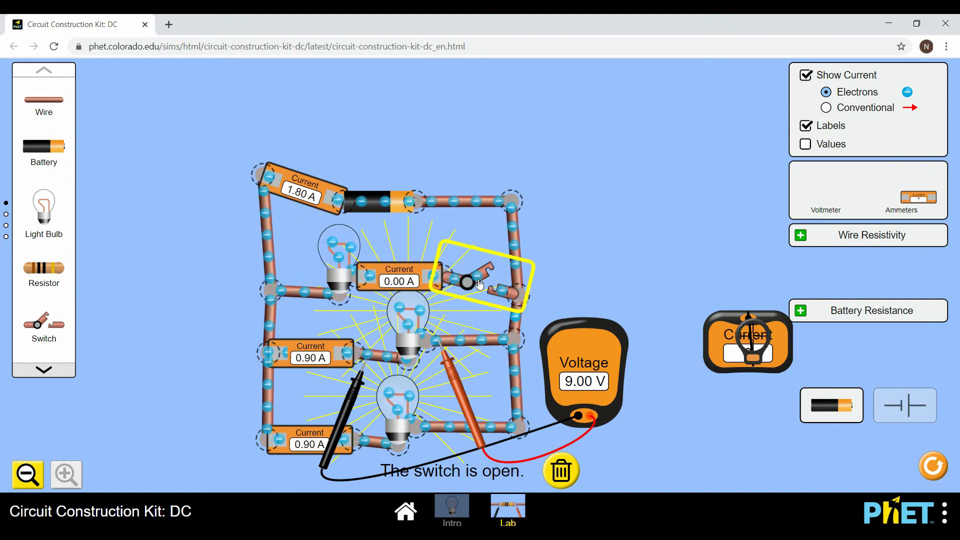
pyautogui.click(476, 282)
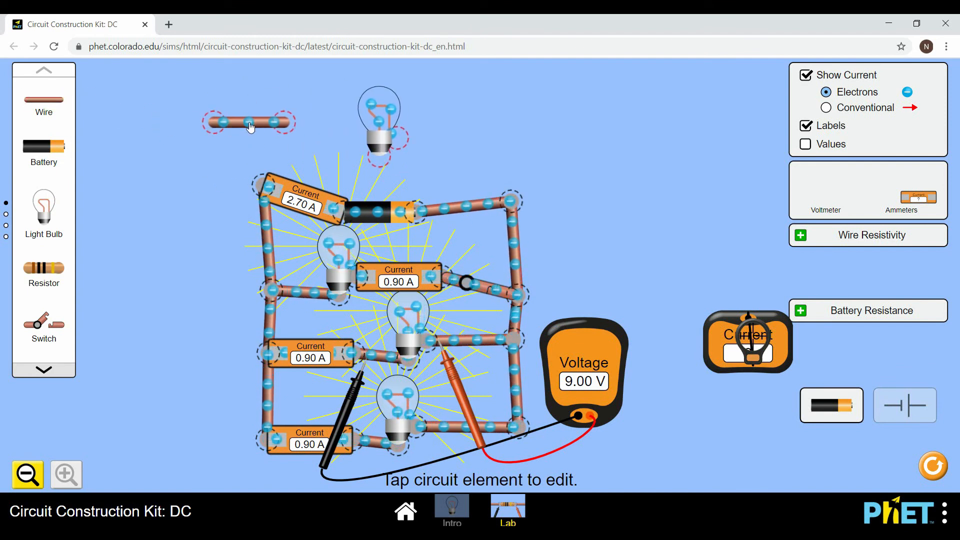
# - Position a wire above the battery for the new fourth-bulb branch
pyautogui.moveTo(249, 121); pyautogui.dragTo(309, 153)
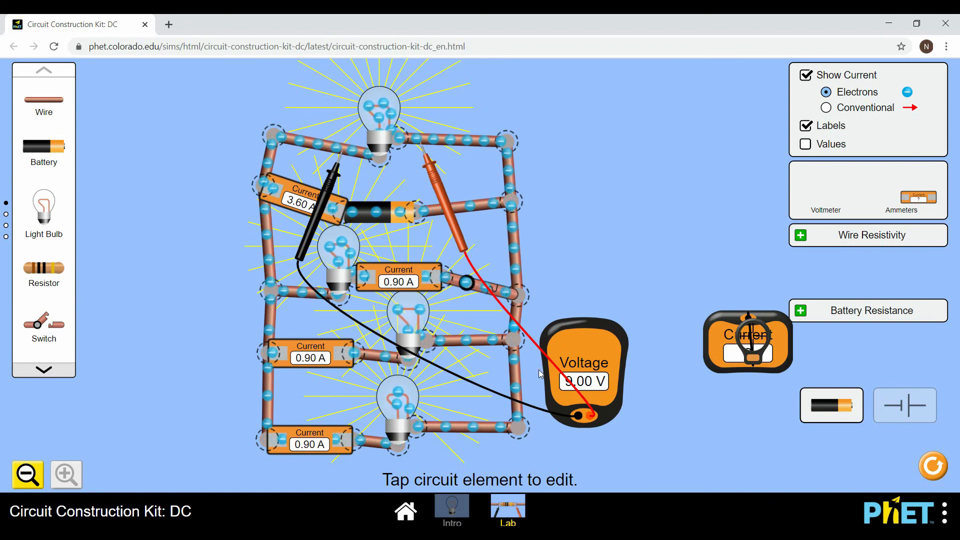
pyautogui.moveTo(496, 328)
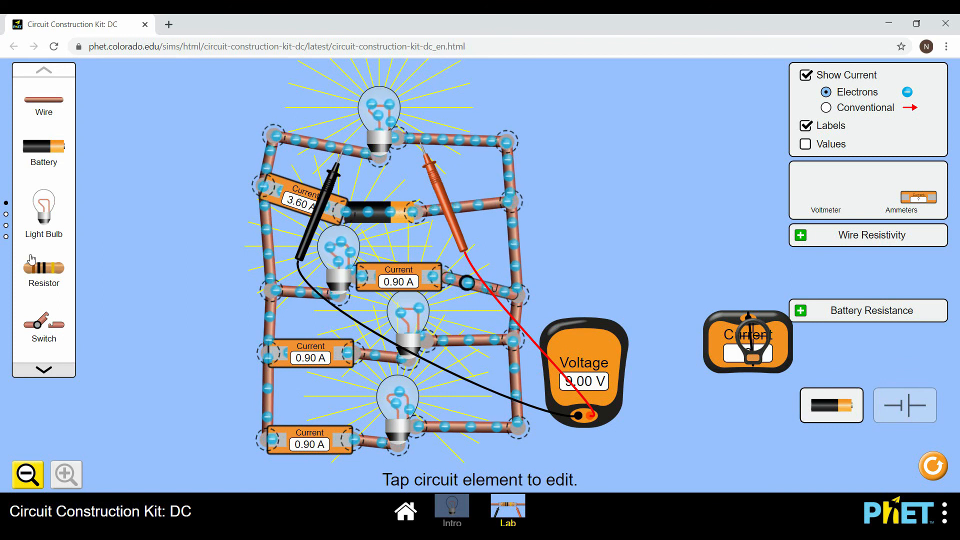
pyautogui.moveTo(44, 370)
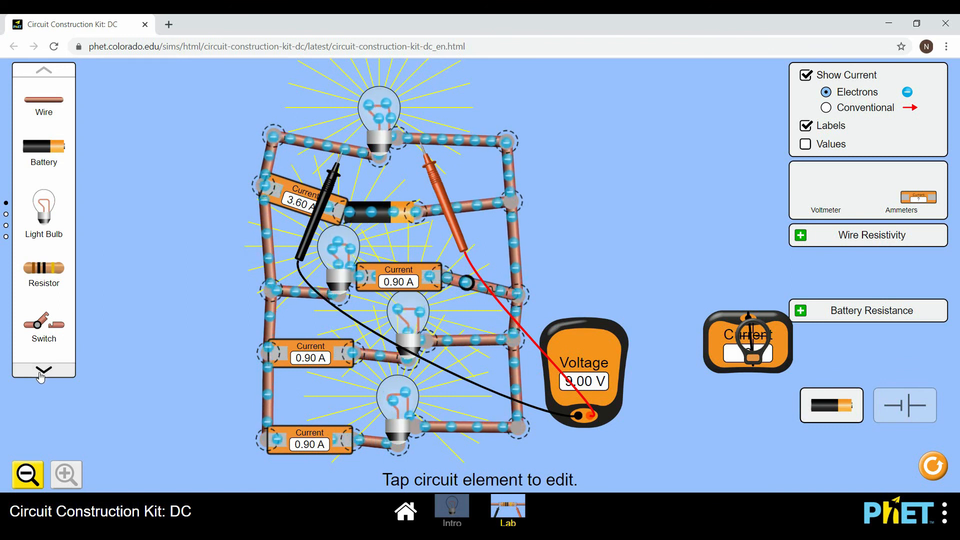